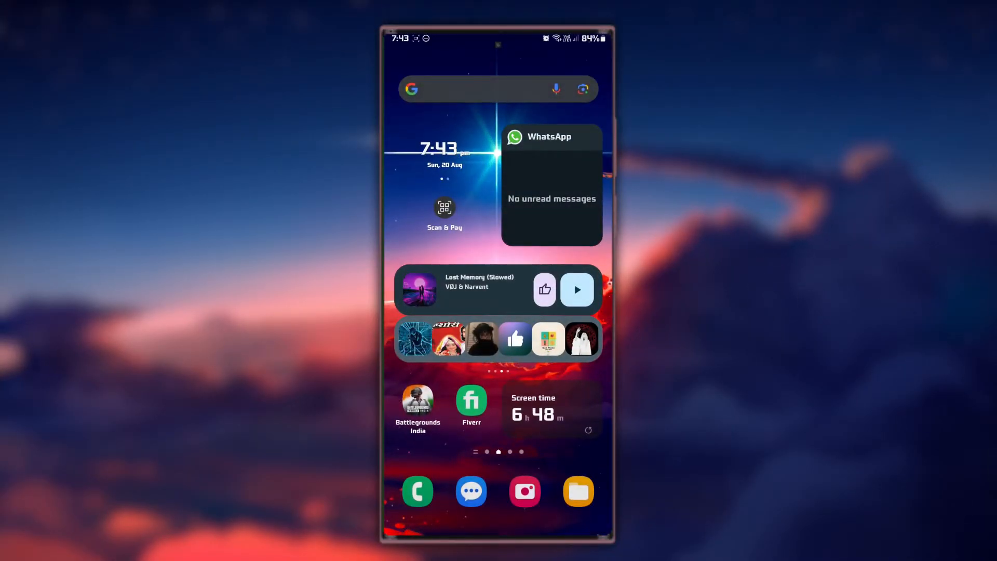
Wake the phone to reach the Play Store search page listing recent searches like roblox
key(power)
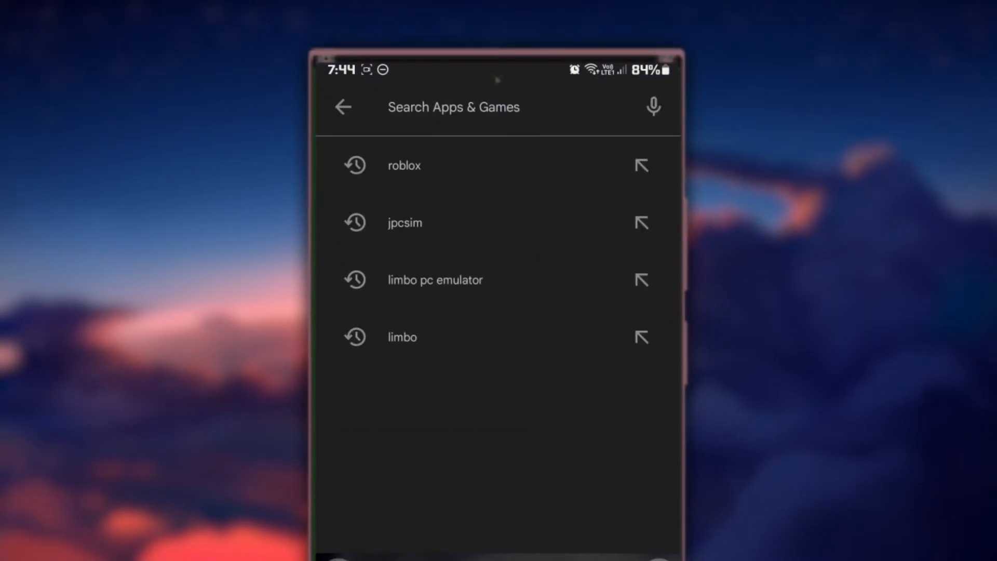
Leave the Play Store search page and return to the Samsung home screen
click(404, 166)
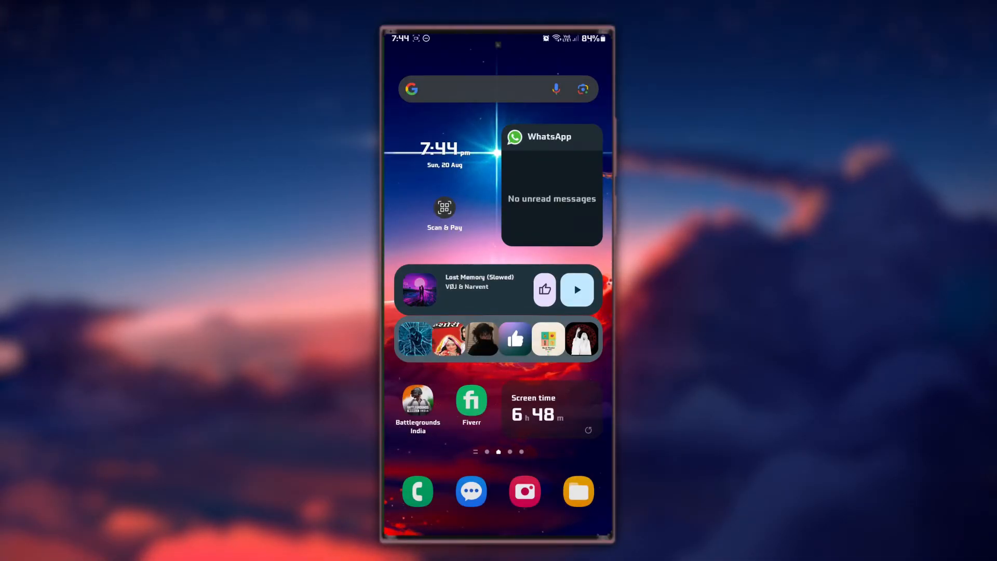
Reach the Settings Apps list via the quick panel gear, scrolled to Roblox at 381 MB
scroll(down, 3)
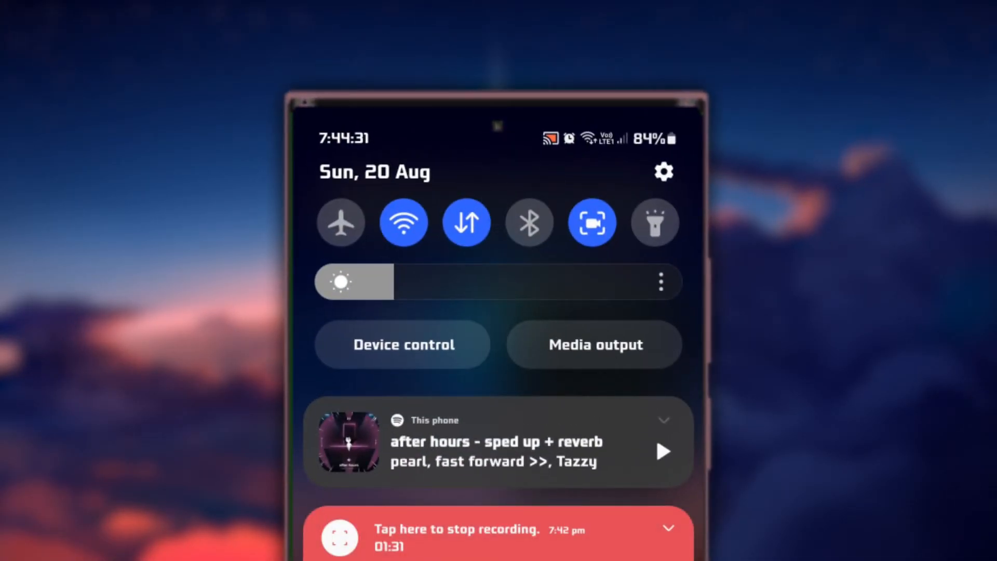
click(664, 172)
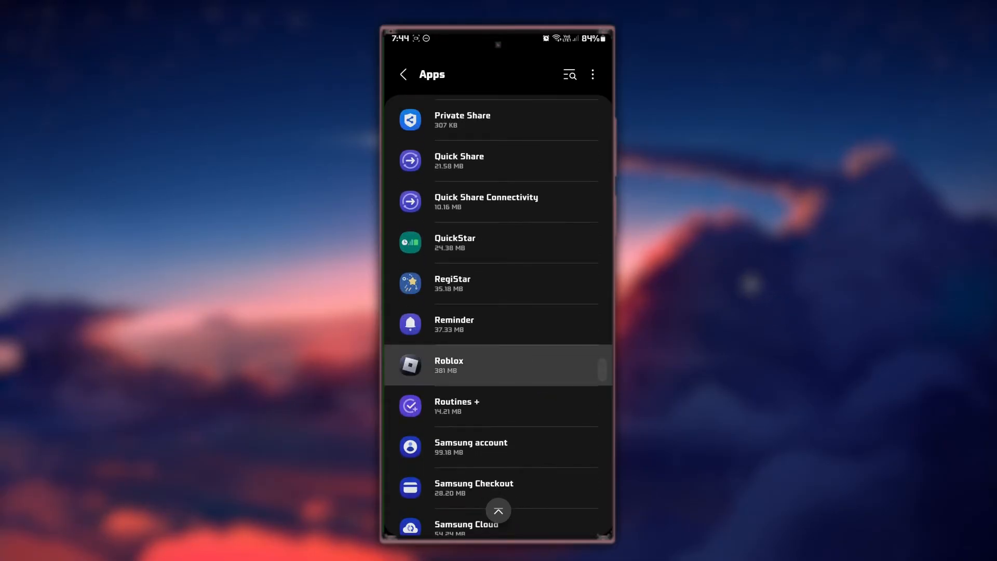
Clear Roblox's storage data with permanent-deletion confirmed, then return to the app drawer showing Roblox
click(449, 366)
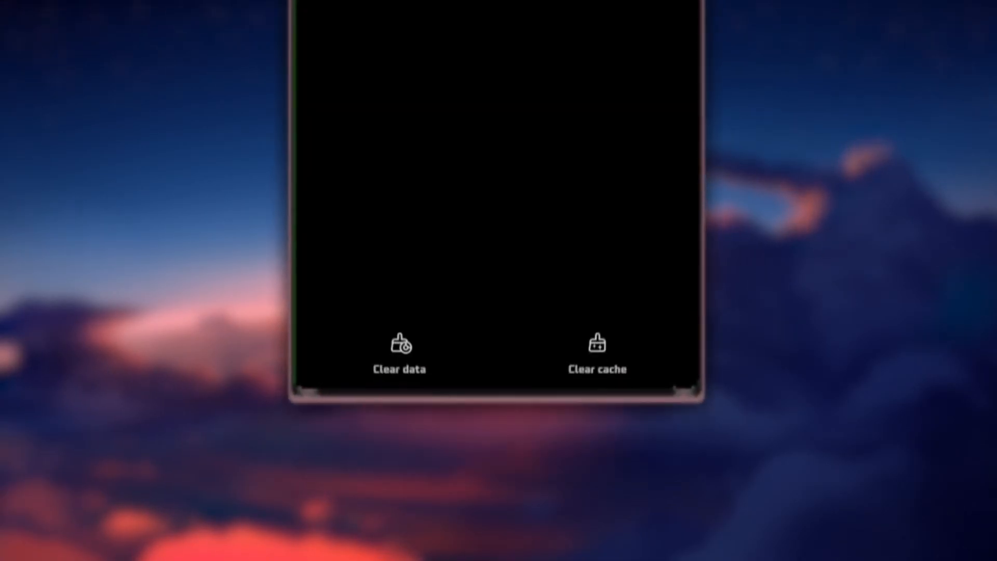
click(400, 354)
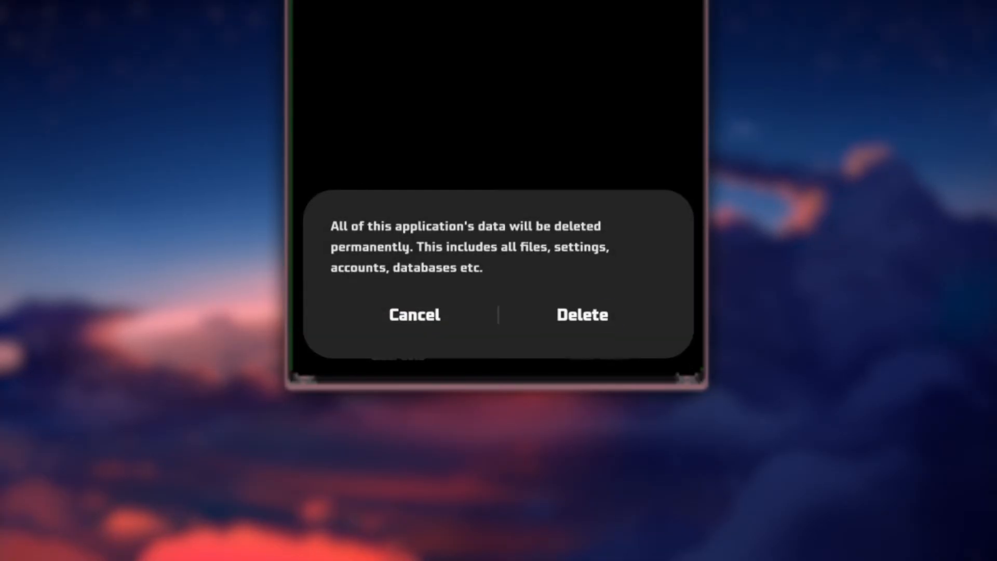
click(581, 315)
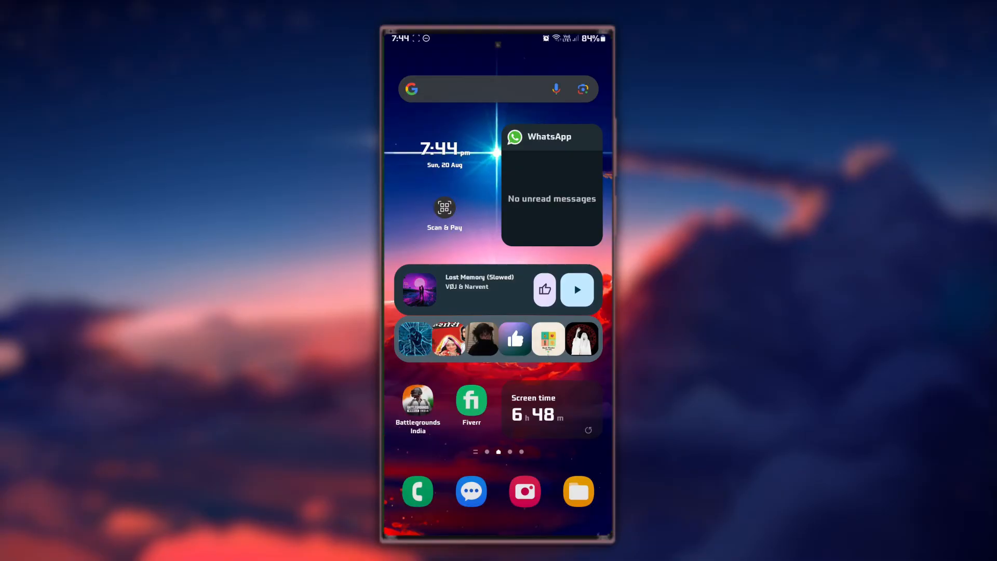
scroll(left, 3)
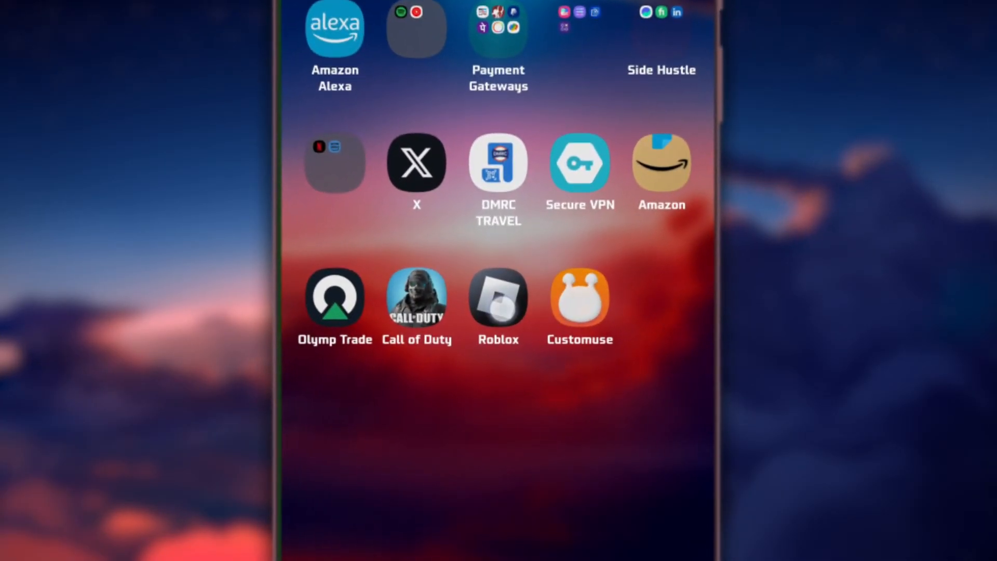